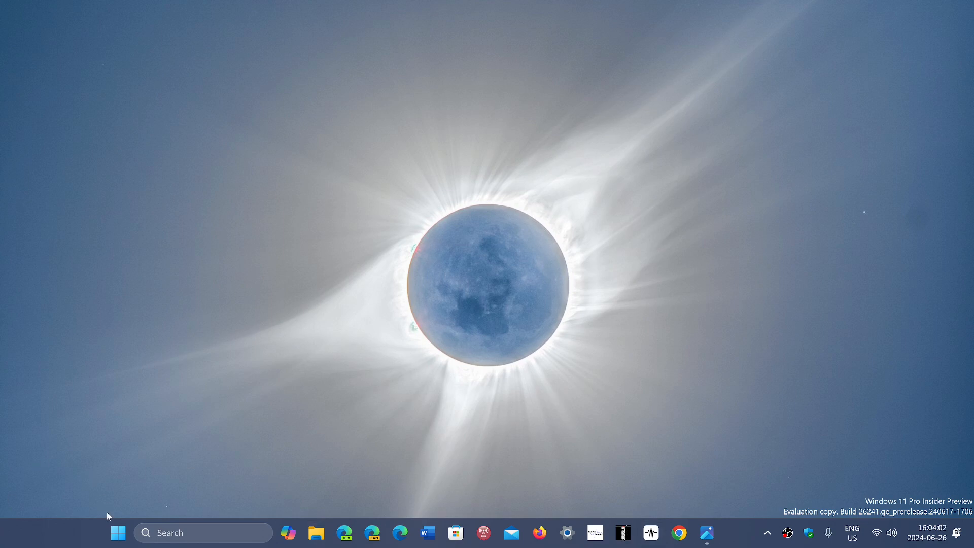
# Launch Settings from the Start menu's pinned apps and go to Windows Update.
pyautogui.click(117, 532)
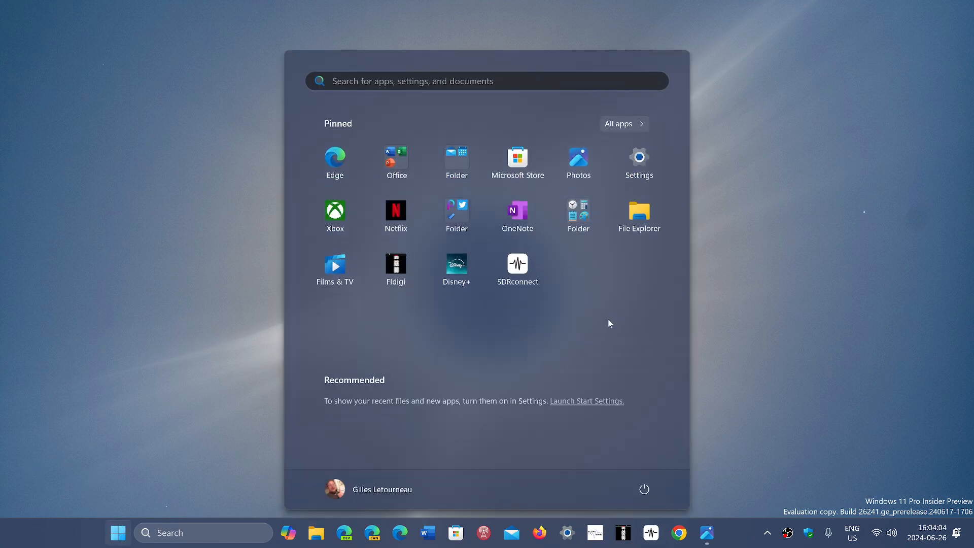
pyautogui.click(643, 158)
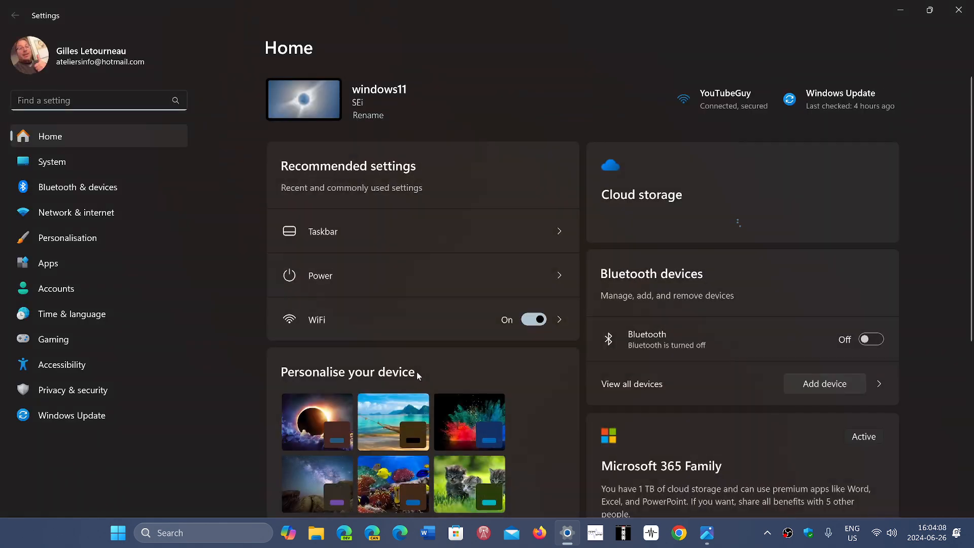
pyautogui.click(72, 415)
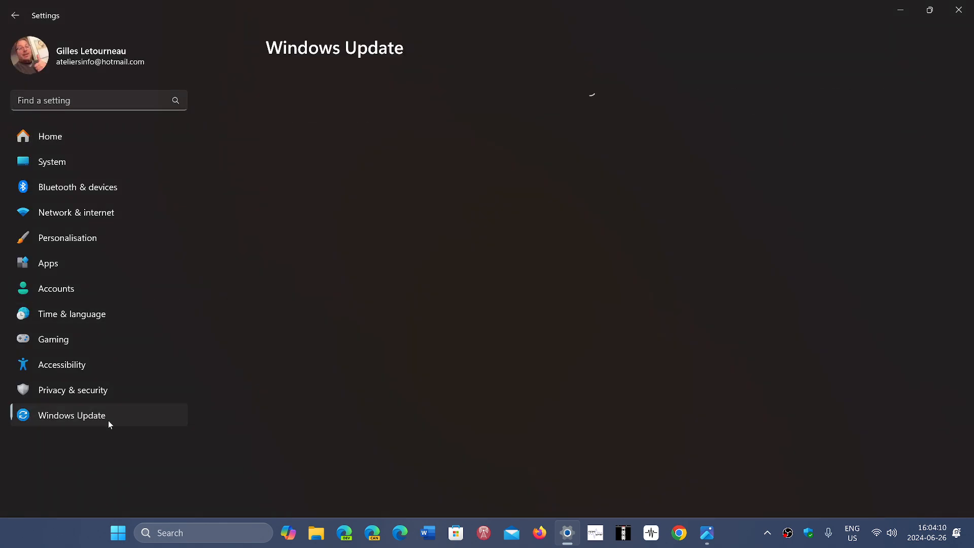
pyautogui.click(71, 415)
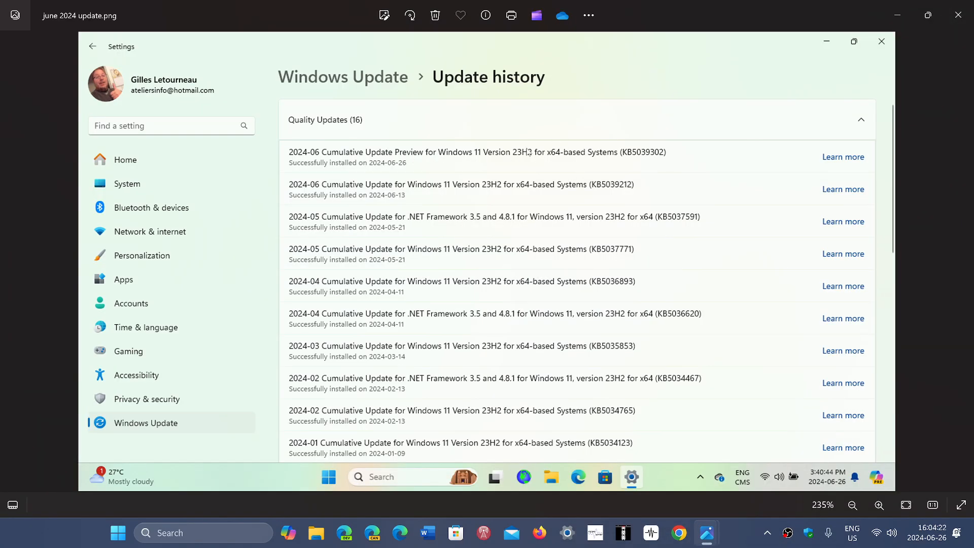
pyautogui.moveTo(631, 159)
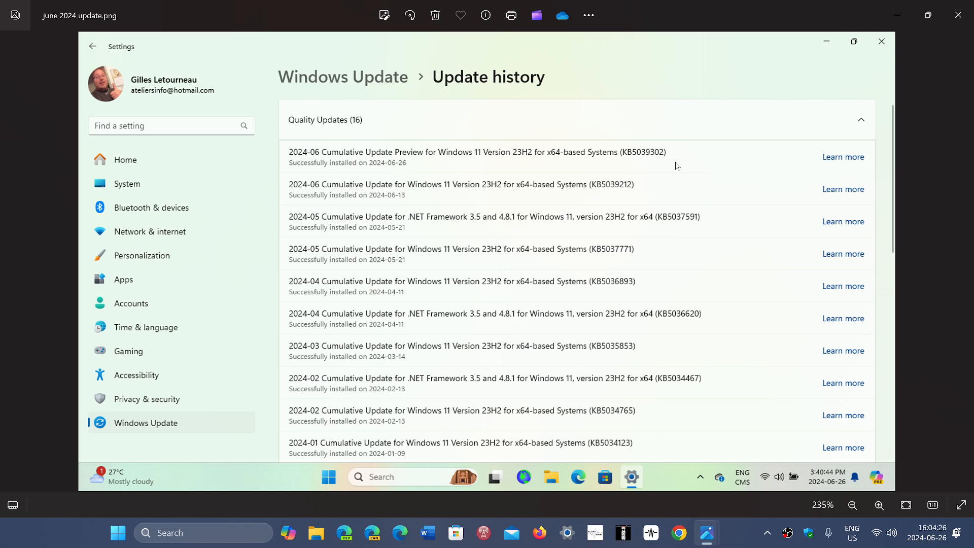
pyautogui.moveTo(806, 35)
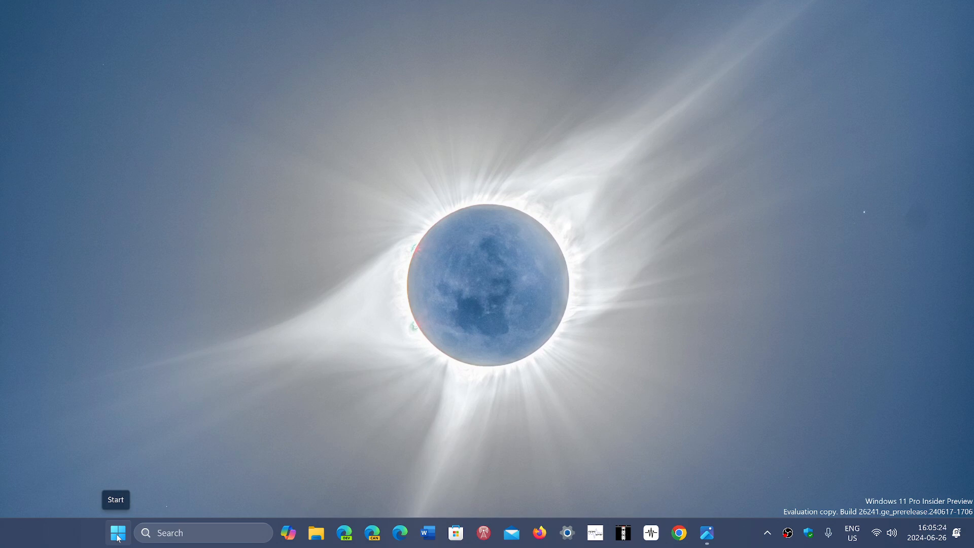
# Open Task Manager from the Start right-click menu to its Performance memory view.
pyautogui.rightClick(117, 532)
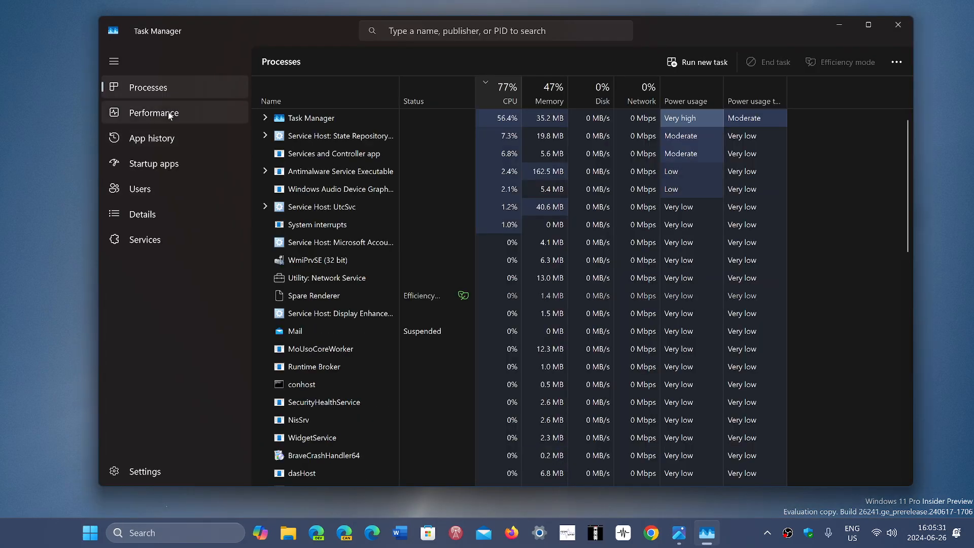
pyautogui.click(151, 113)
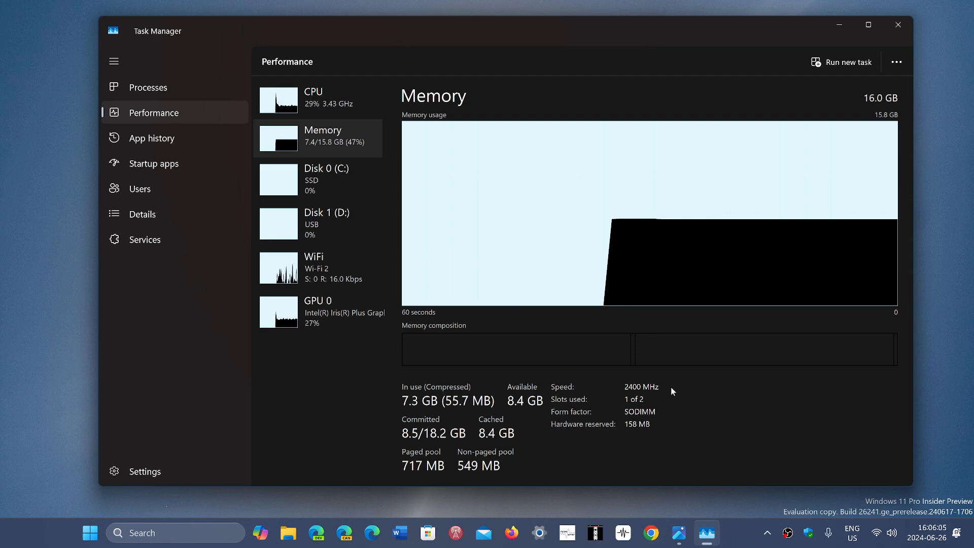
pyautogui.moveTo(651, 391)
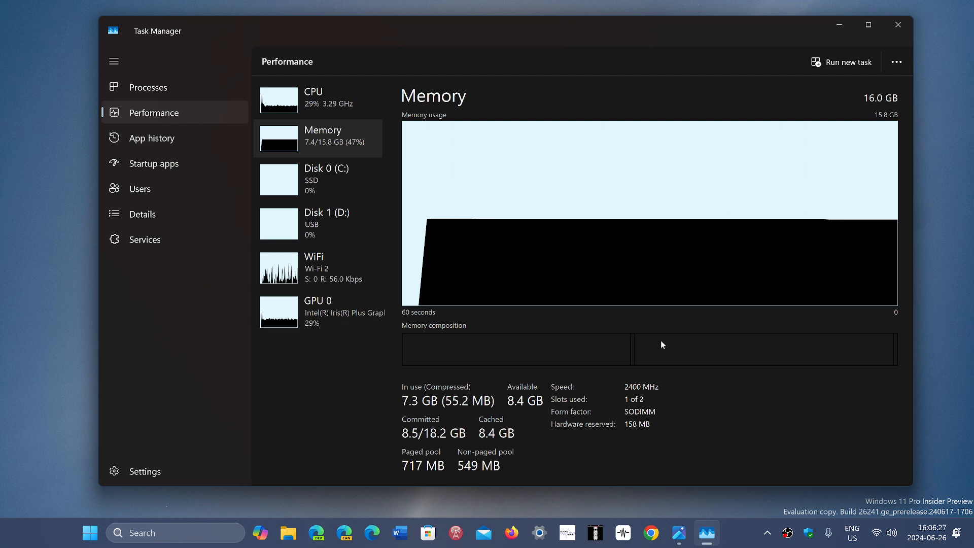
pyautogui.moveTo(872, 5)
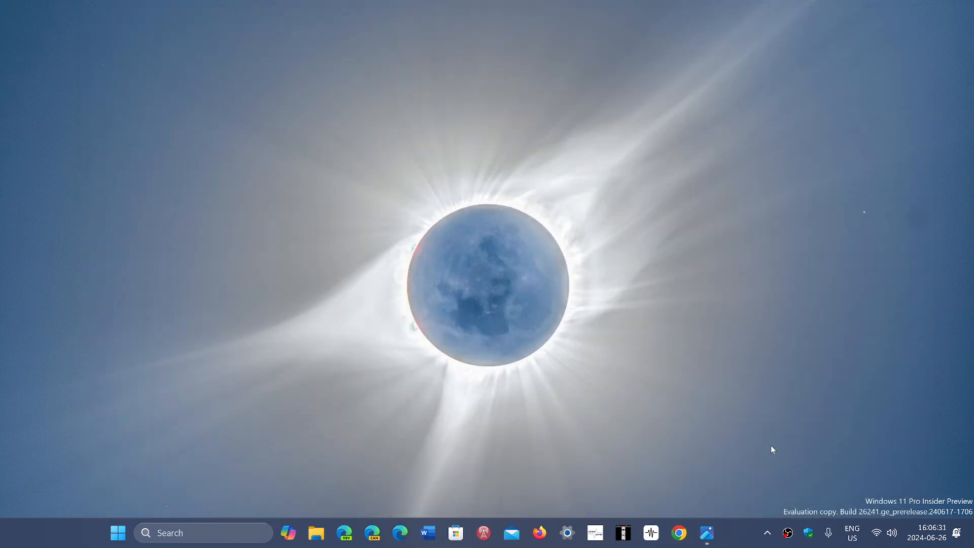
pyautogui.moveTo(740, 539)
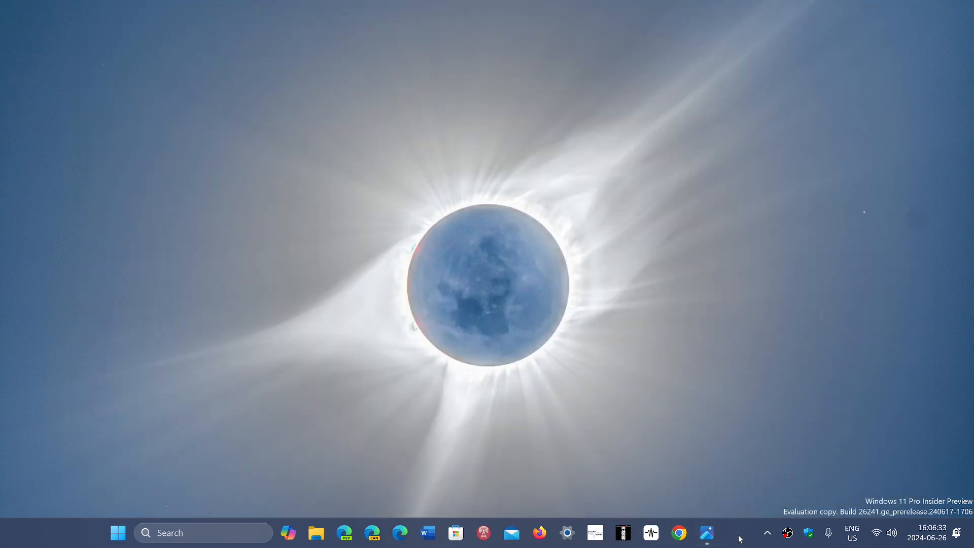
# Open Winver.png in Photos from the taskbar, showing Version 23H2 build 22631.3810.
pyautogui.click(707, 532)
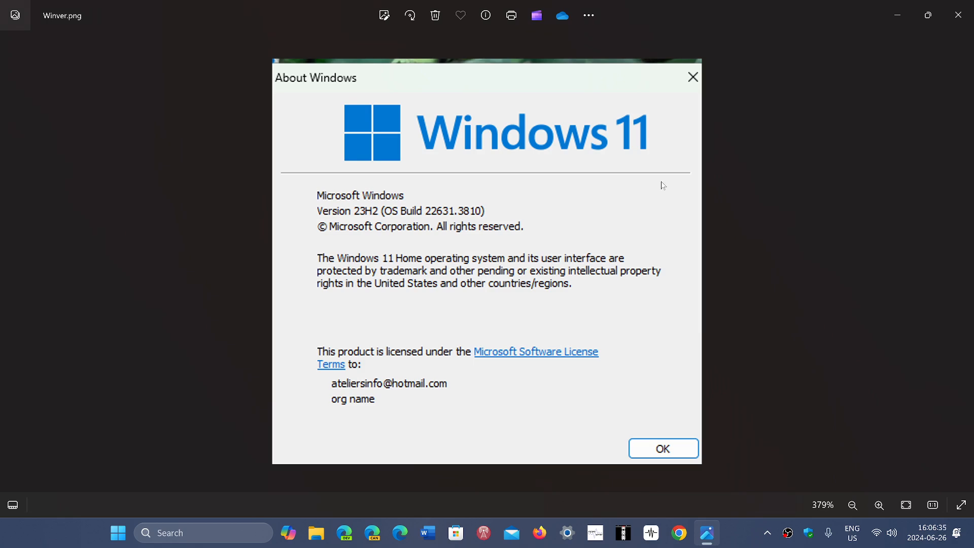
pyautogui.moveTo(510, 296)
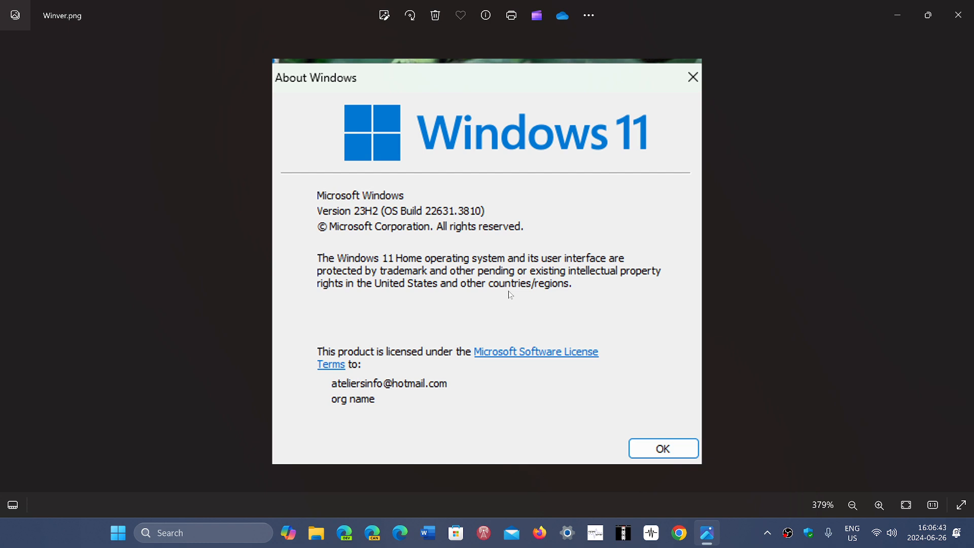
pyautogui.moveTo(667, 88)
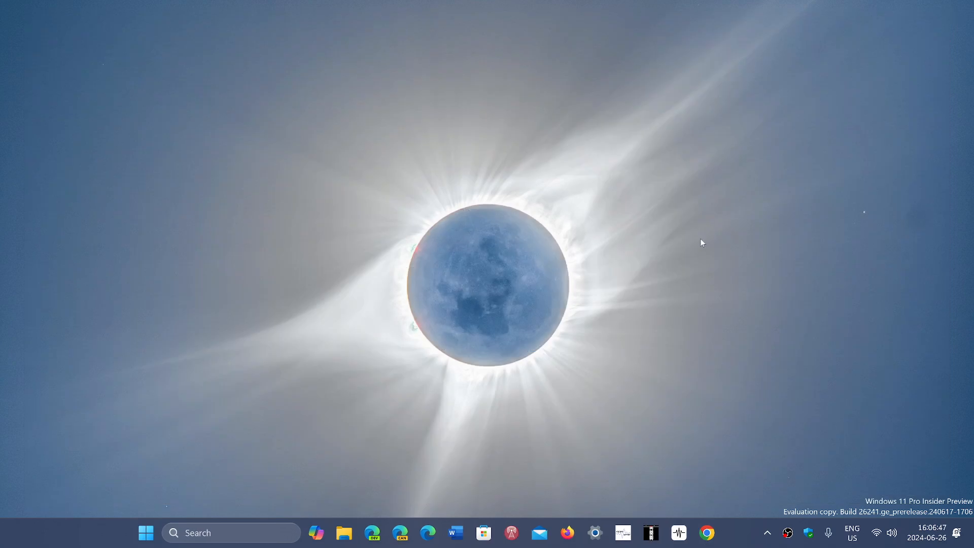
pyautogui.moveTo(751, 307)
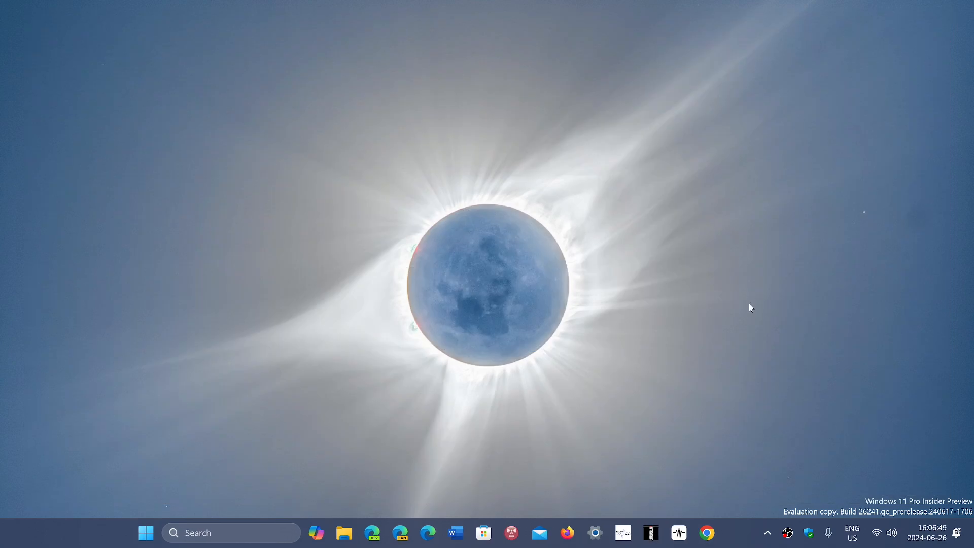
pyautogui.moveTo(841, 430)
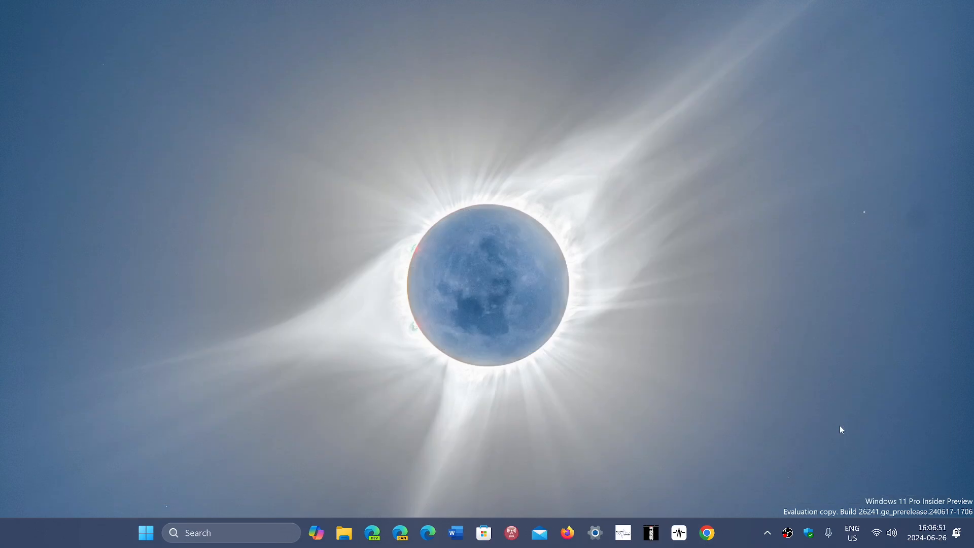
pyautogui.moveTo(740, 534)
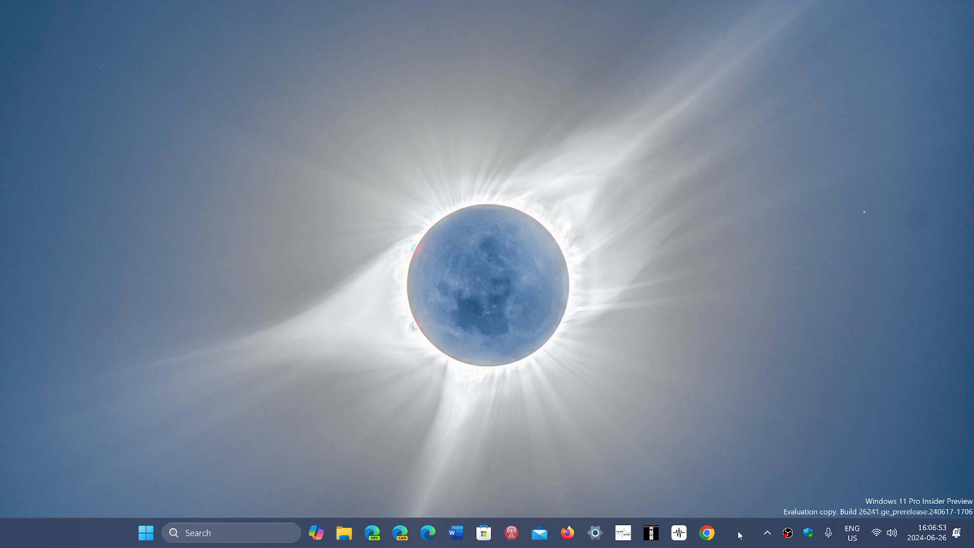